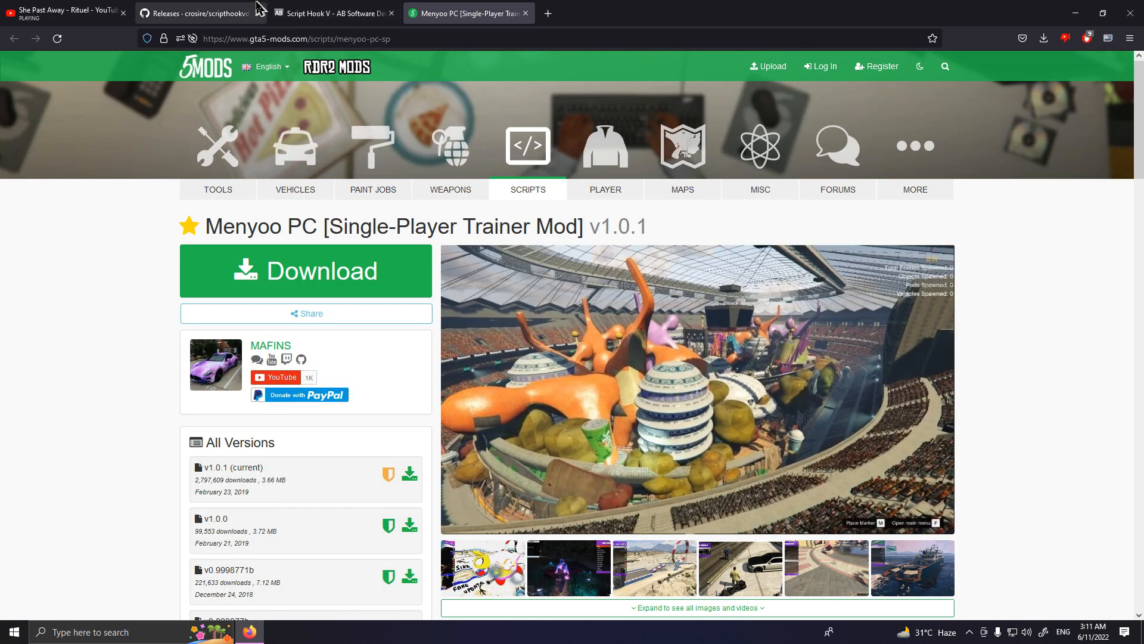
Step: Review the ScriptHookVDotNet v3.4.0 release notes, then bring up the dev-c.com Script Hook V page
{"action": "left_click", "coordinate": [198, 13]}
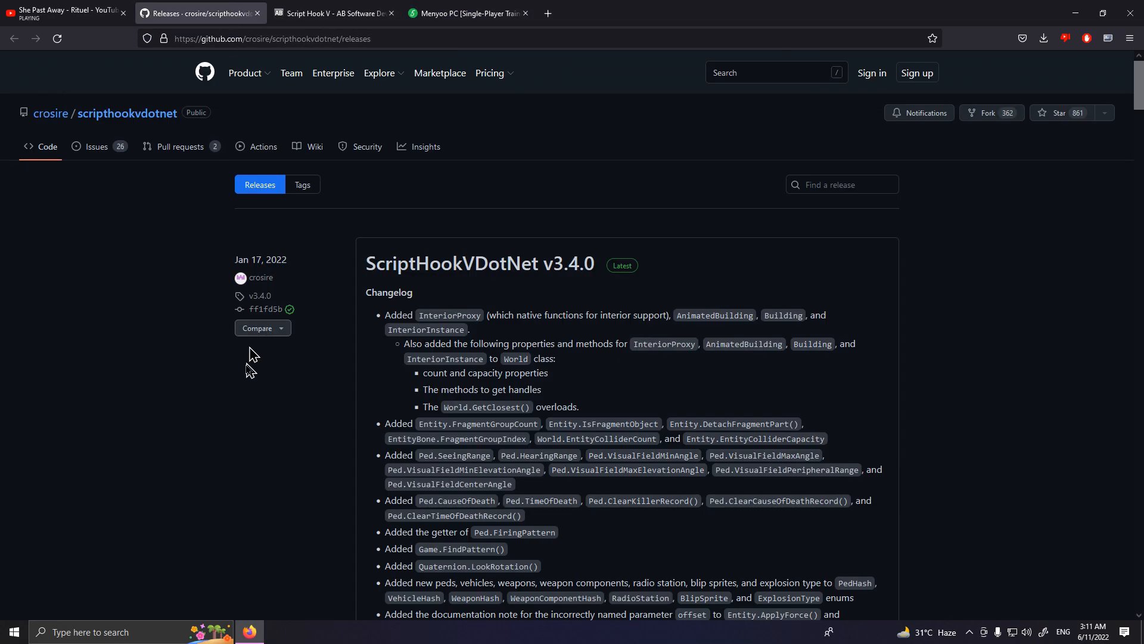
{"action": "scroll", "scroll_direction": "down", "scroll_amount": 3}
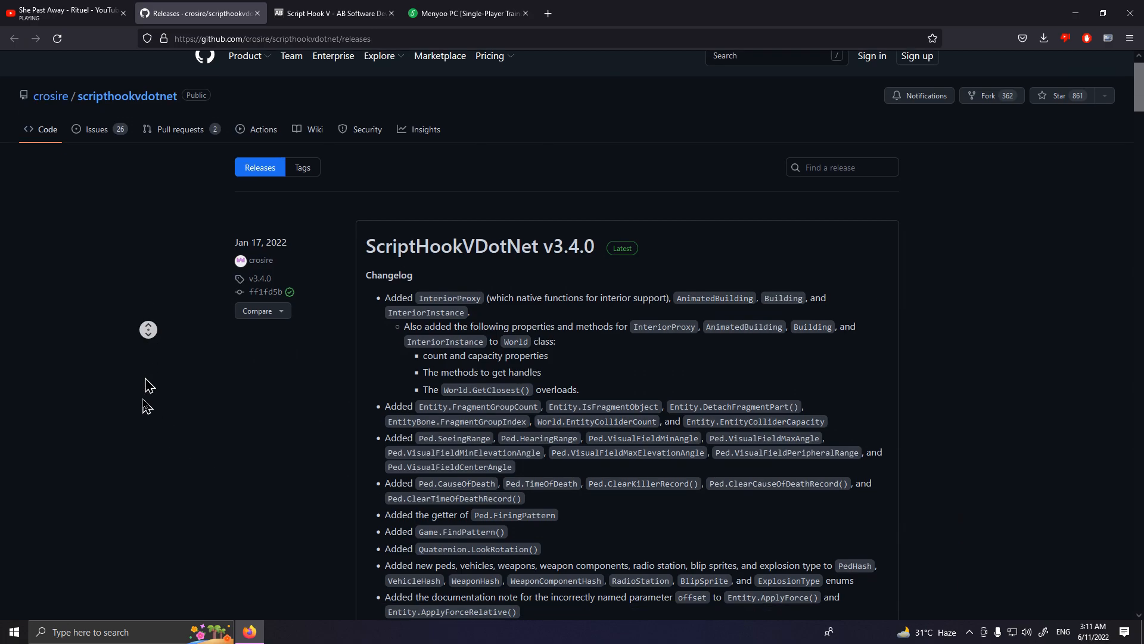
{"action": "scroll", "scroll_direction": "down", "scroll_amount": 3}
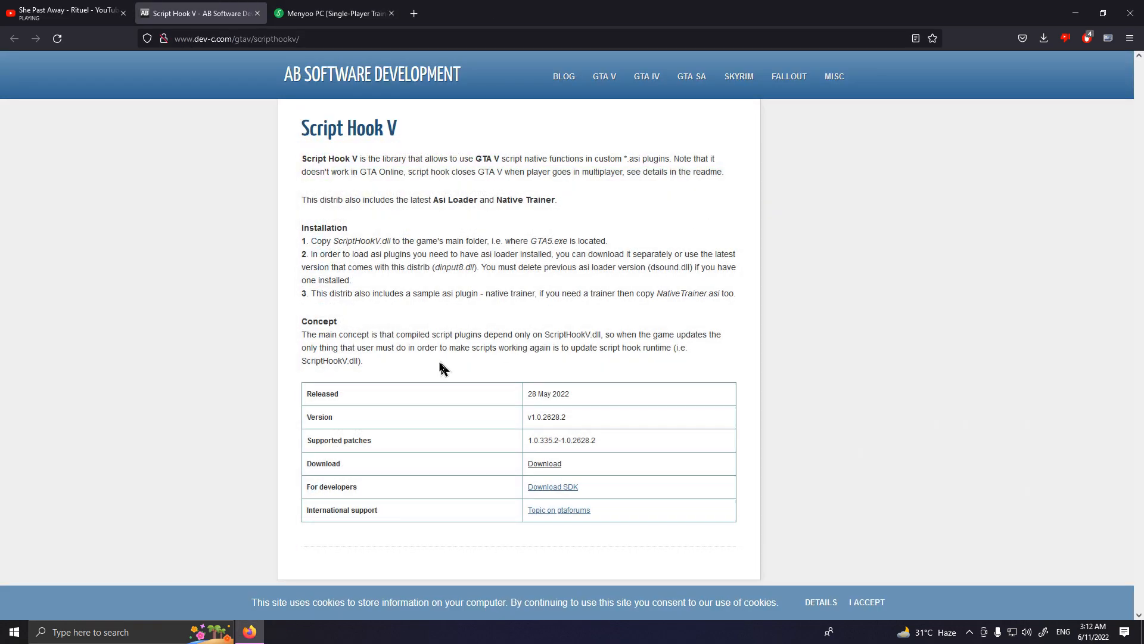
{"action": "left_click", "coordinate": [257, 13]}
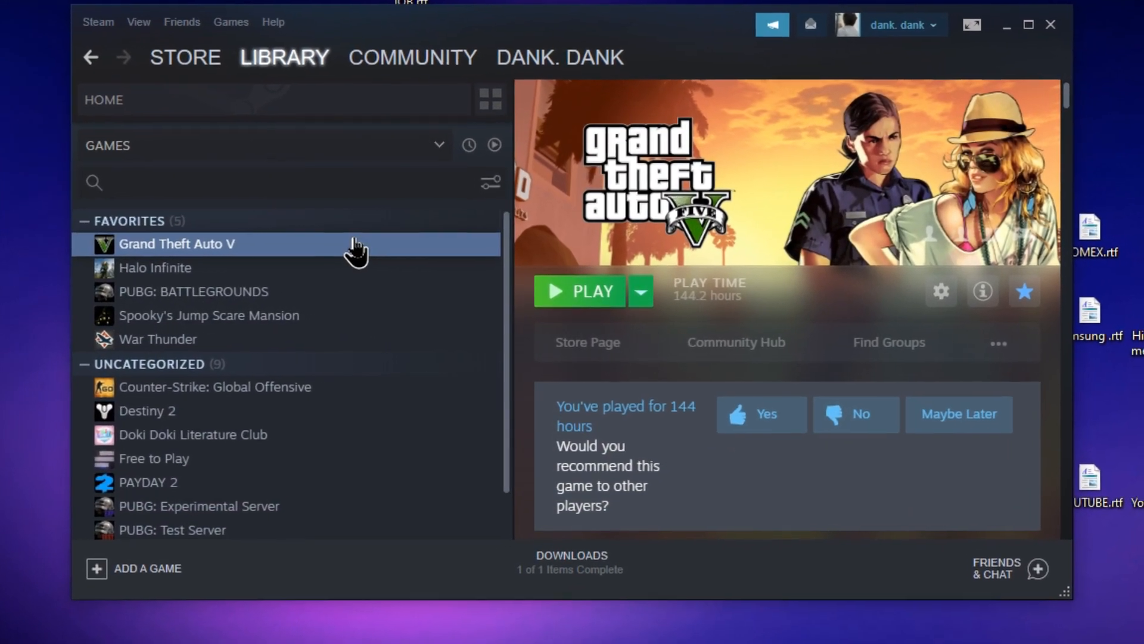
Step: Browse Grand Theft Auto V's local files from its Steam properties
{"action": "right_click", "coordinate": [177, 243]}
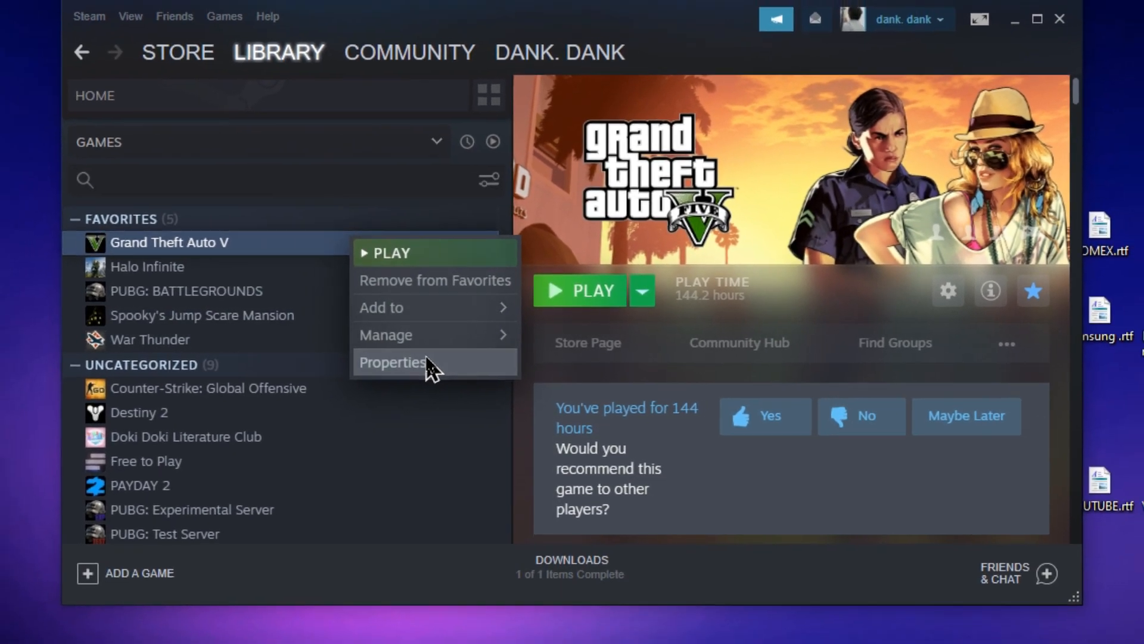
{"action": "left_click", "coordinate": [393, 362]}
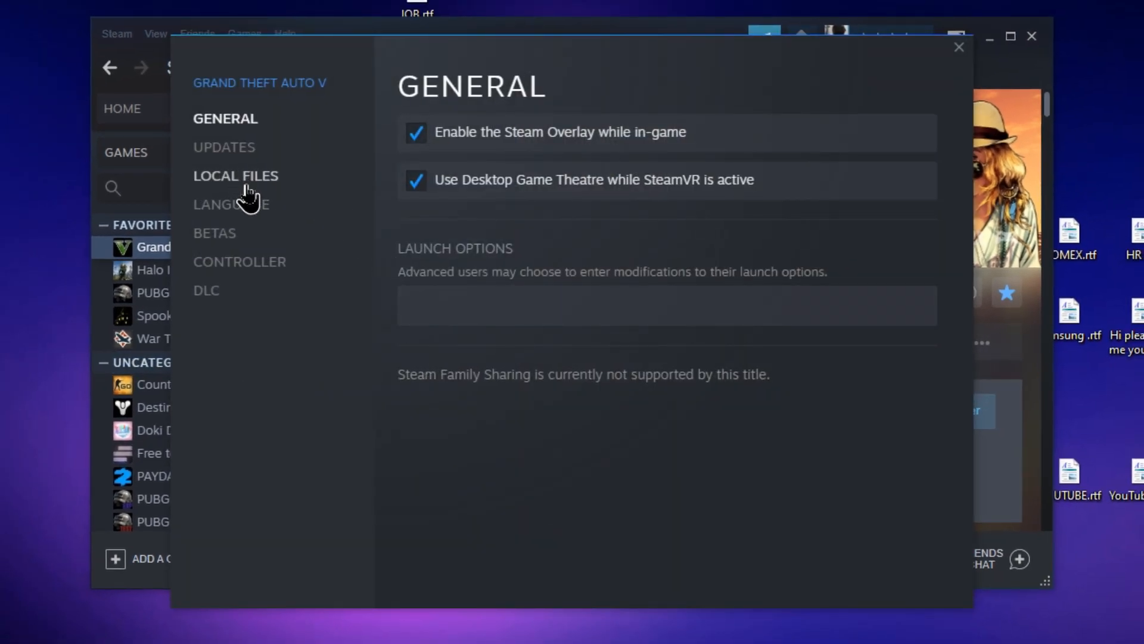
{"action": "left_click", "coordinate": [236, 176]}
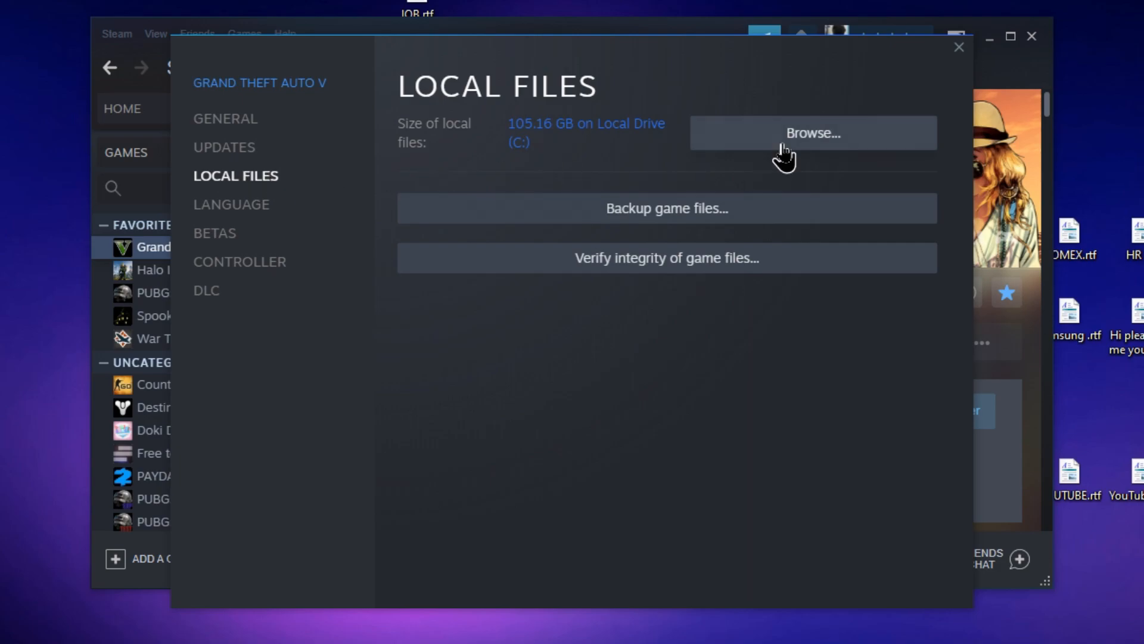
{"action": "left_click", "coordinate": [812, 133]}
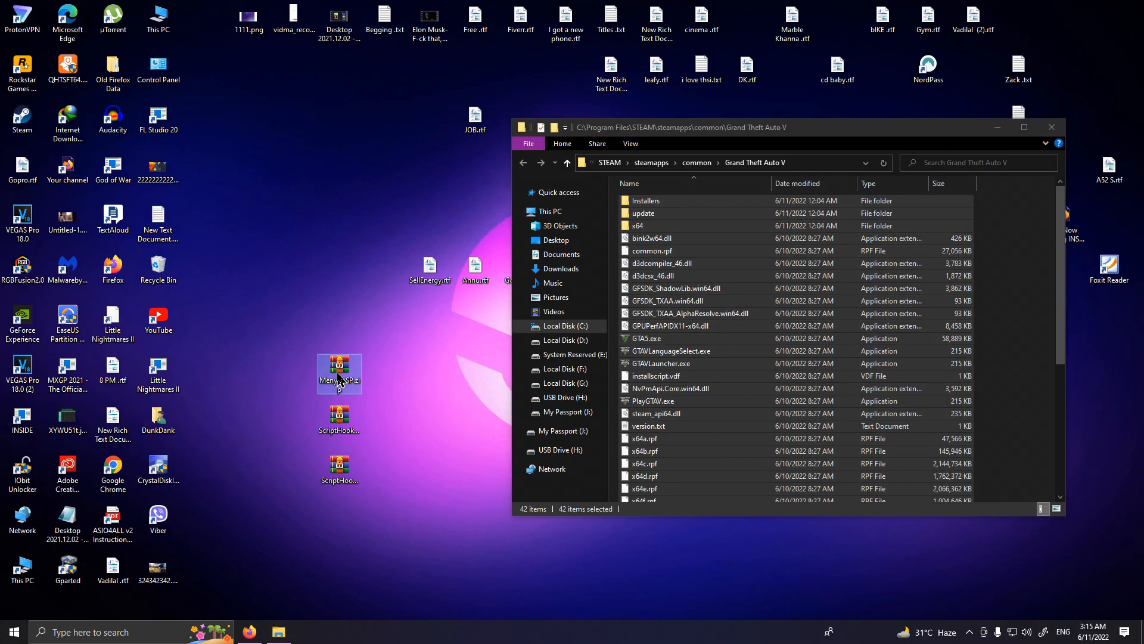
Step: Extract the MenyooSP archive into a 'MenyooSP' folder
{"action": "right_click", "coordinate": [338, 374]}
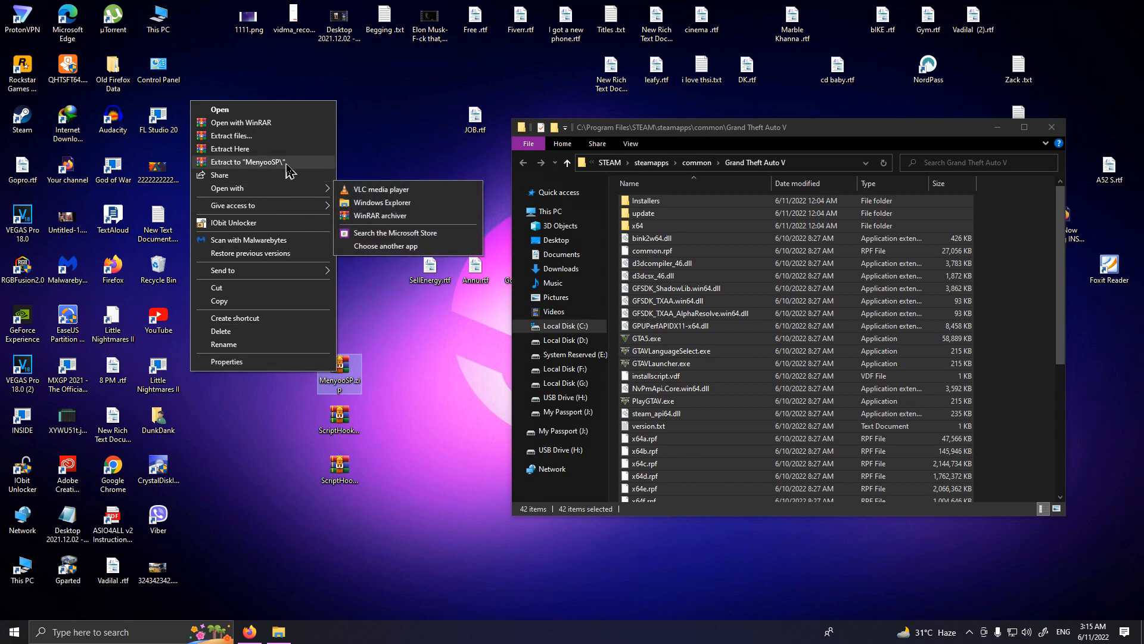
{"action": "left_click", "coordinate": [467, 406]}
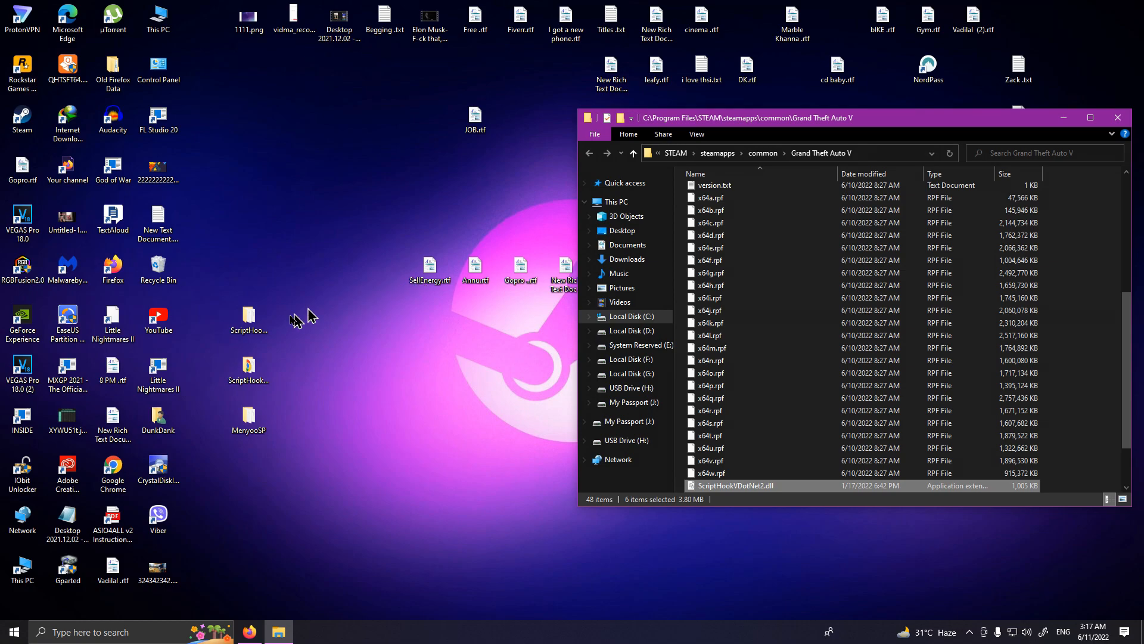
Step: Open the second extracted ScriptHook folder to get the Script Hook V files
{"action": "left_click", "coordinate": [249, 318]}
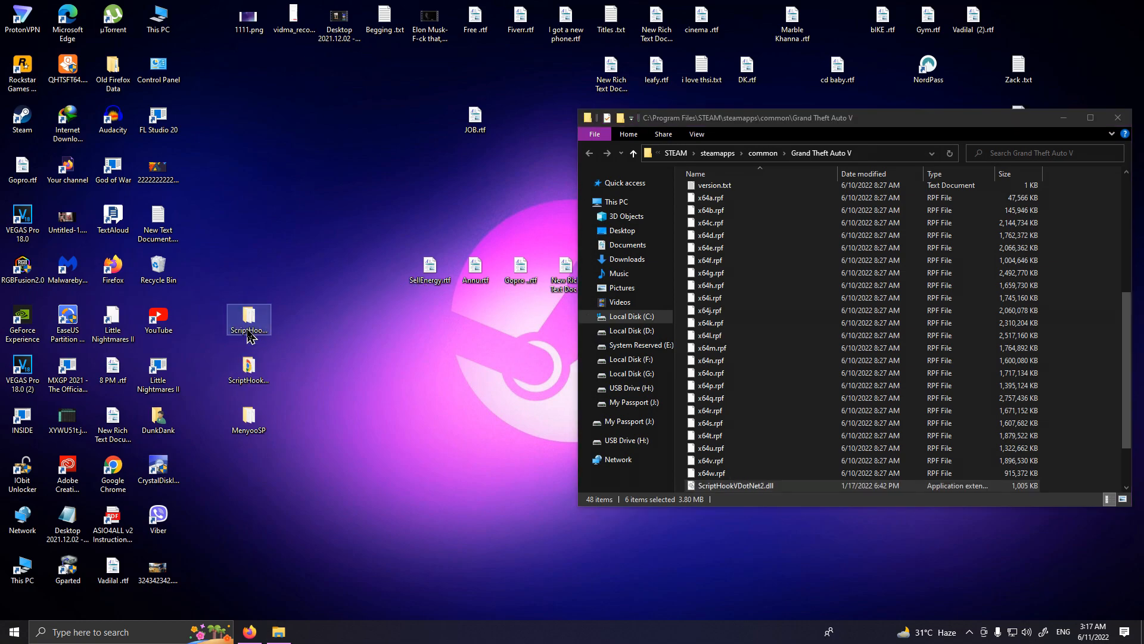
{"action": "left_click", "coordinate": [248, 372]}
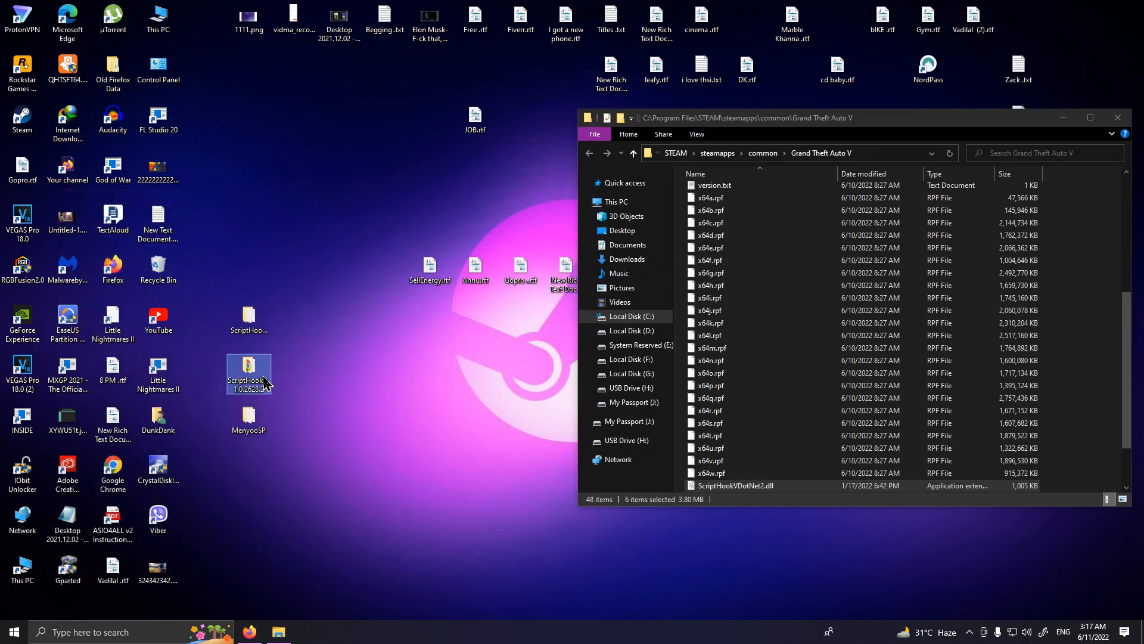
{"action": "double_click", "coordinate": [247, 372]}
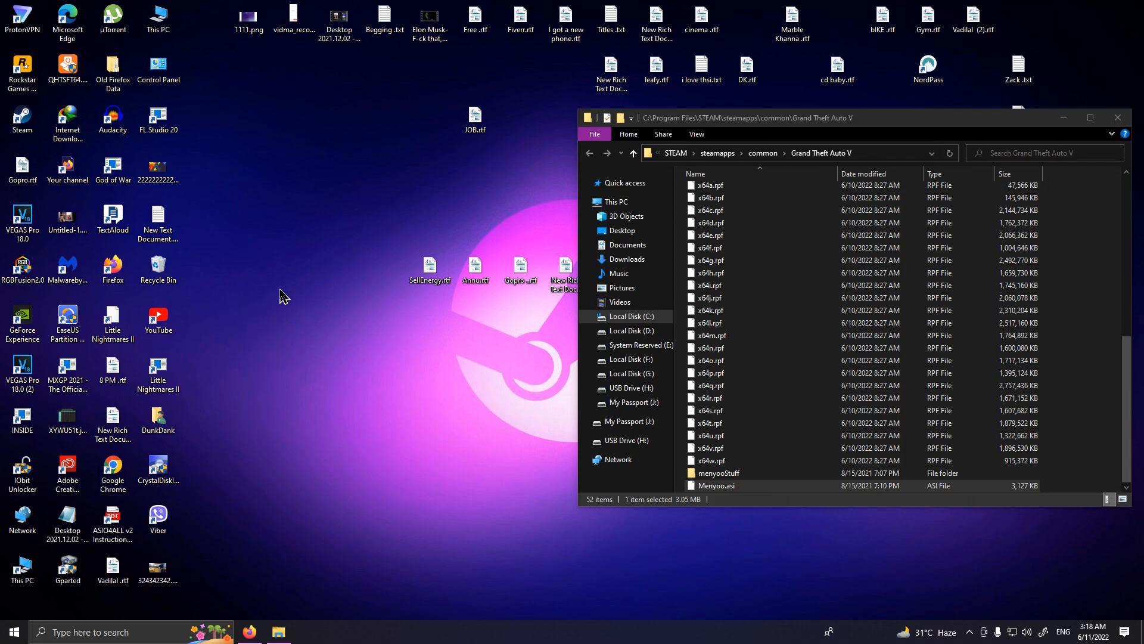
Step: Launch GTA V and dismiss the ms-gamingoverlay link prompt
{"action": "left_click", "coordinate": [13, 632]}
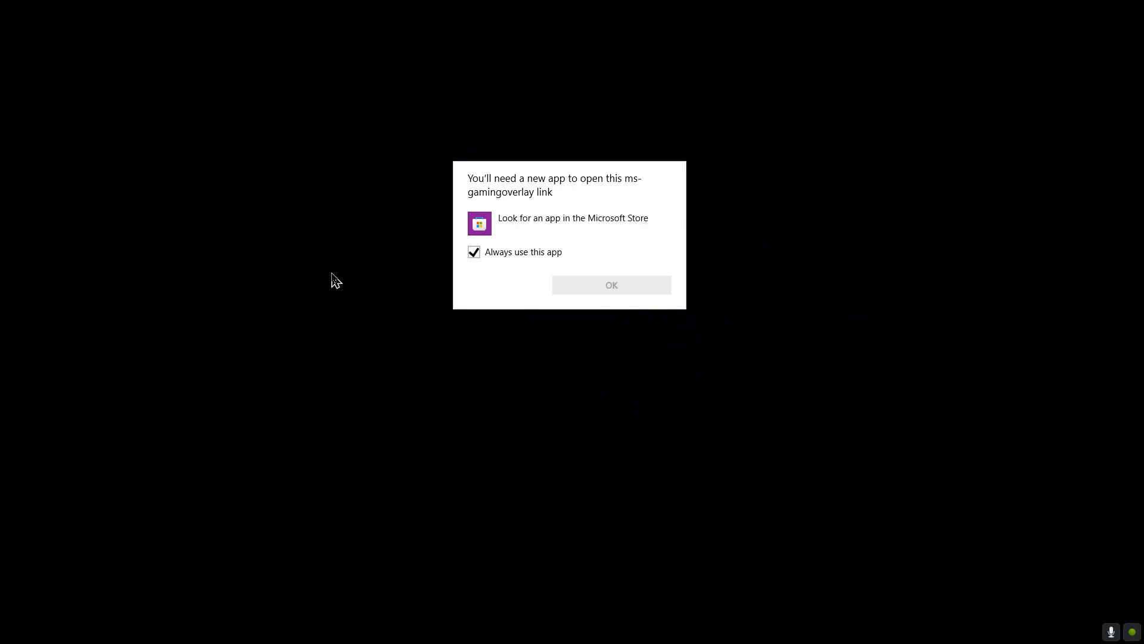
{"action": "left_click", "coordinate": [610, 285]}
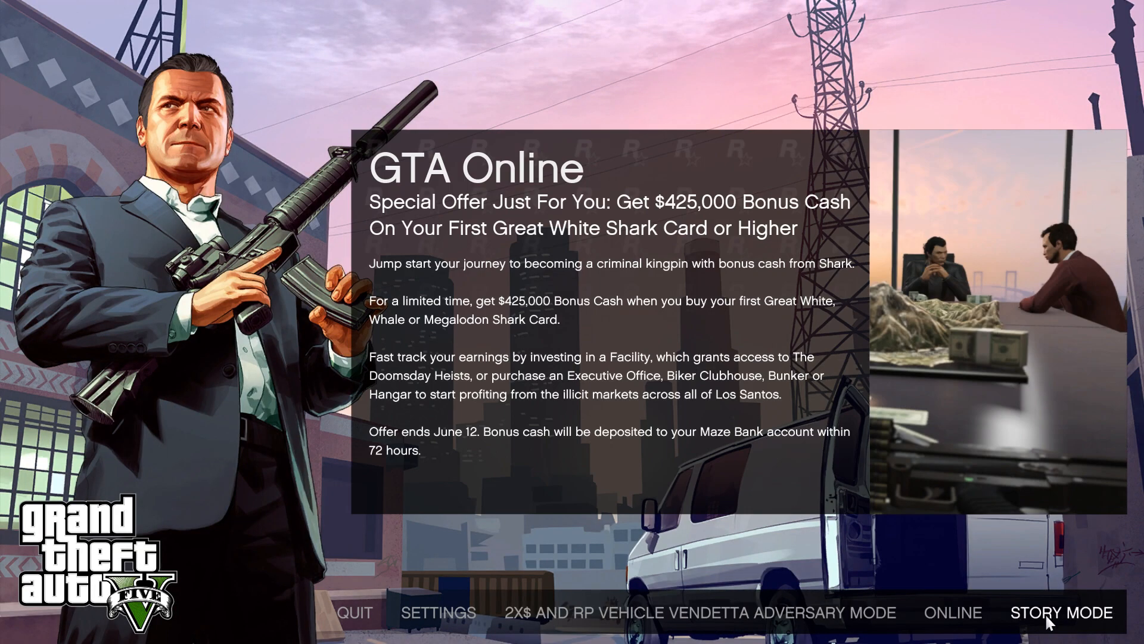
Step: Start Story Mode and open the Menyoo trainer with F8
{"action": "left_click", "coordinate": [1060, 611]}
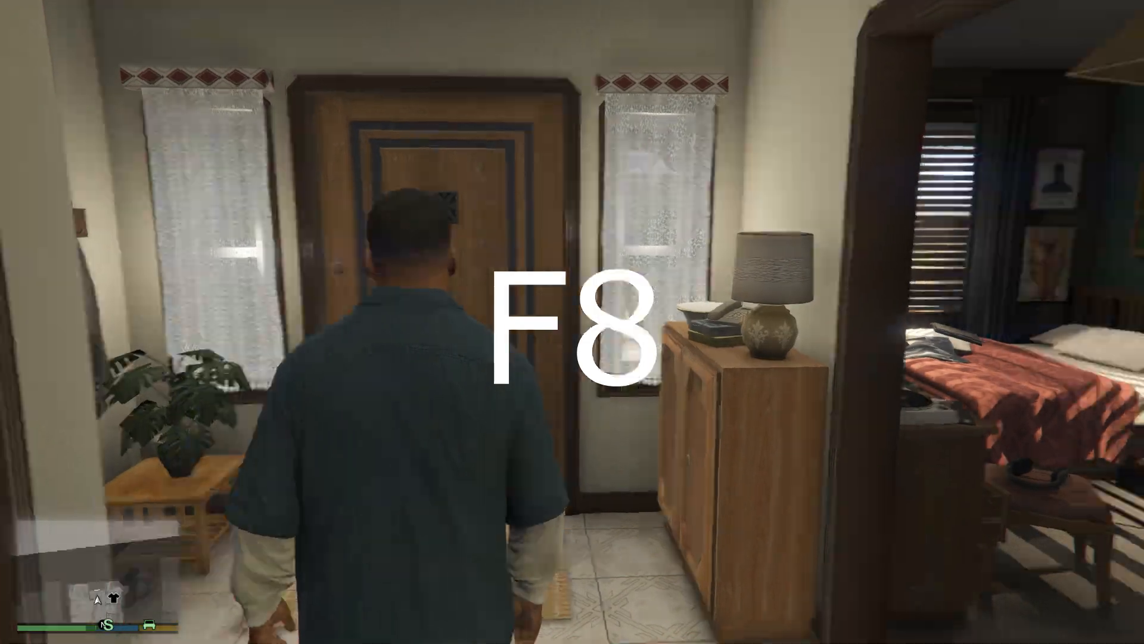
{"action": "key", "text": "F8"}
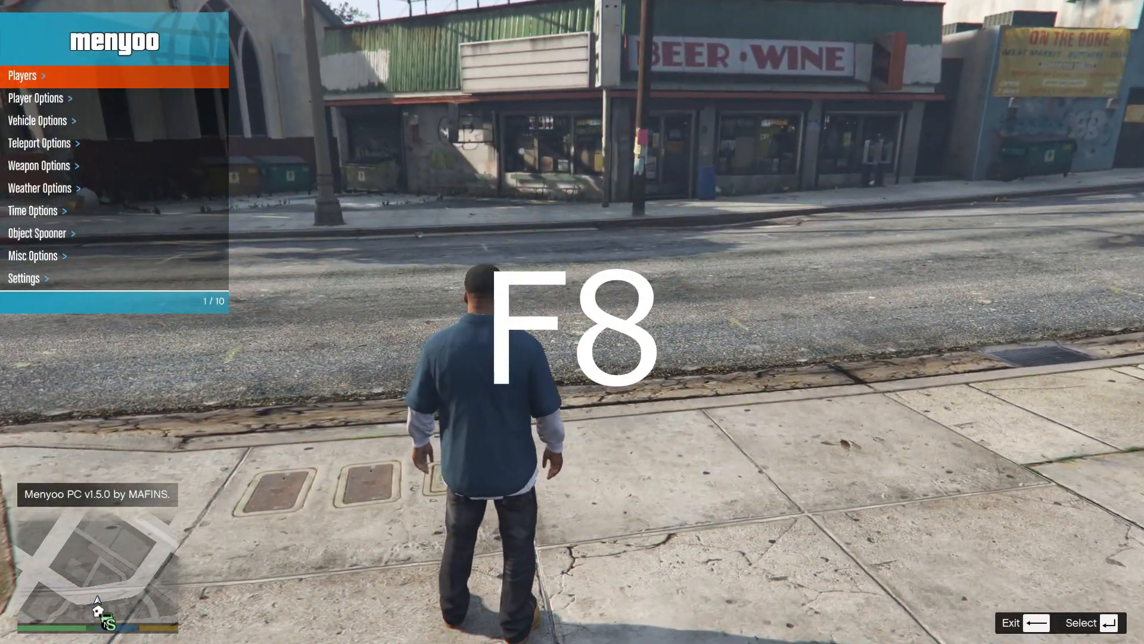